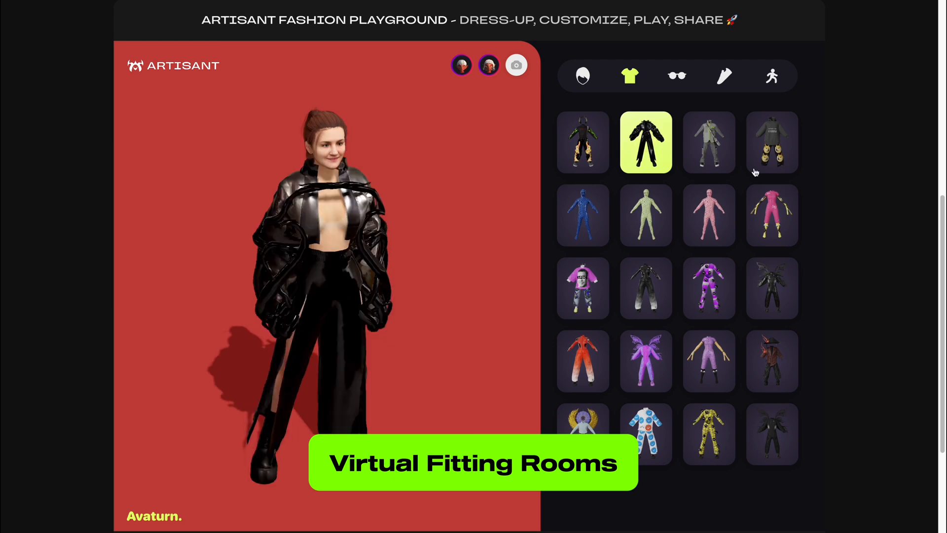
# - Try the grey knit outfit, then switch to the Shiba Inu hoodie with doge-print trousers
pyautogui.click(708, 142)
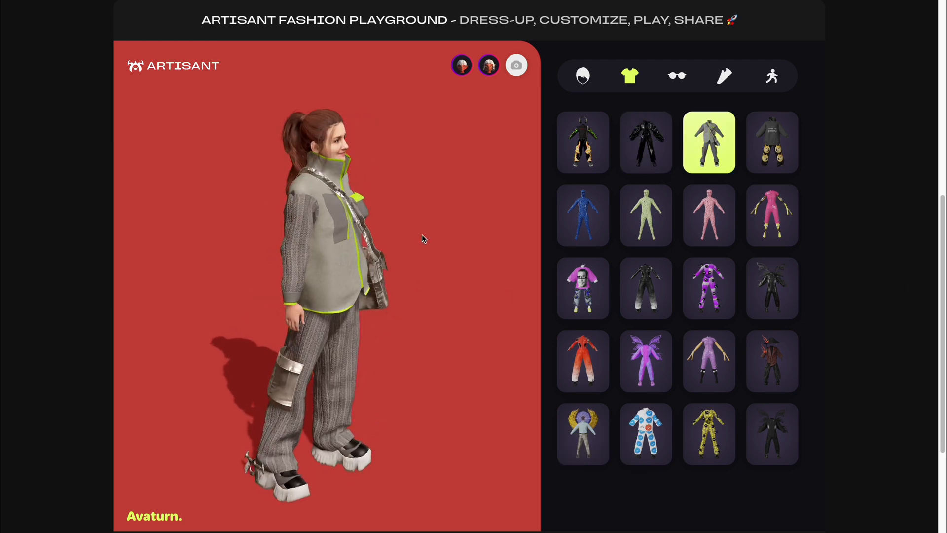
pyautogui.click(772, 142)
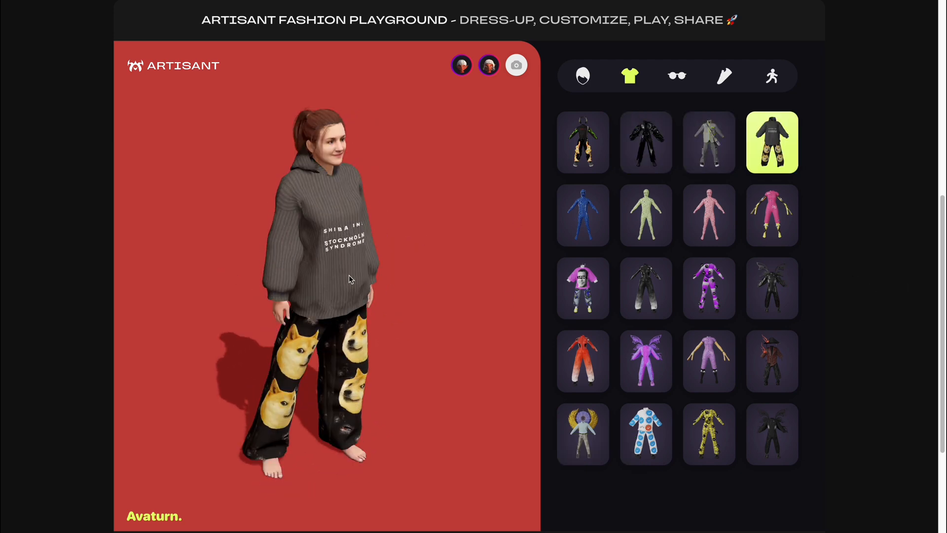
# - Give the avatar long dark wavy hair, black glasses, a playful pose and the black-and-white outfit
pyautogui.click(582, 75)
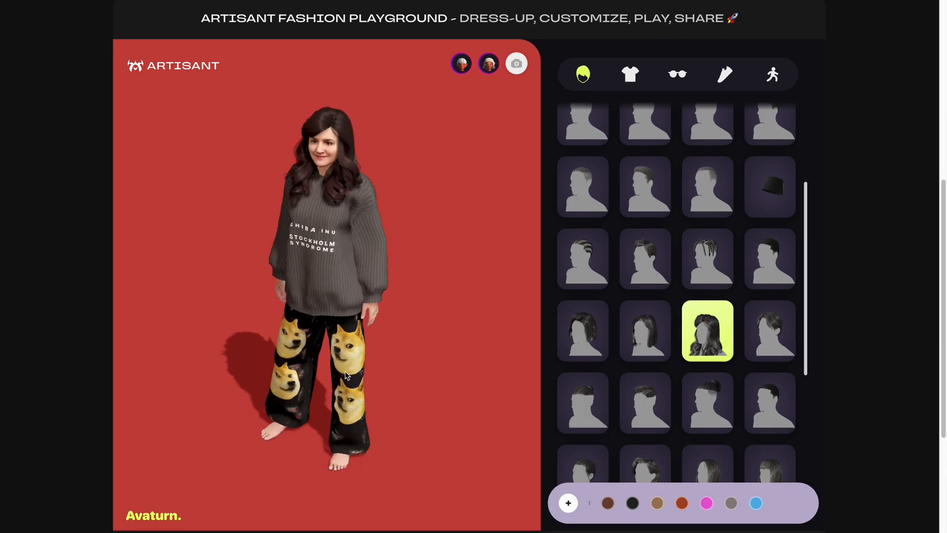
pyautogui.click(678, 75)
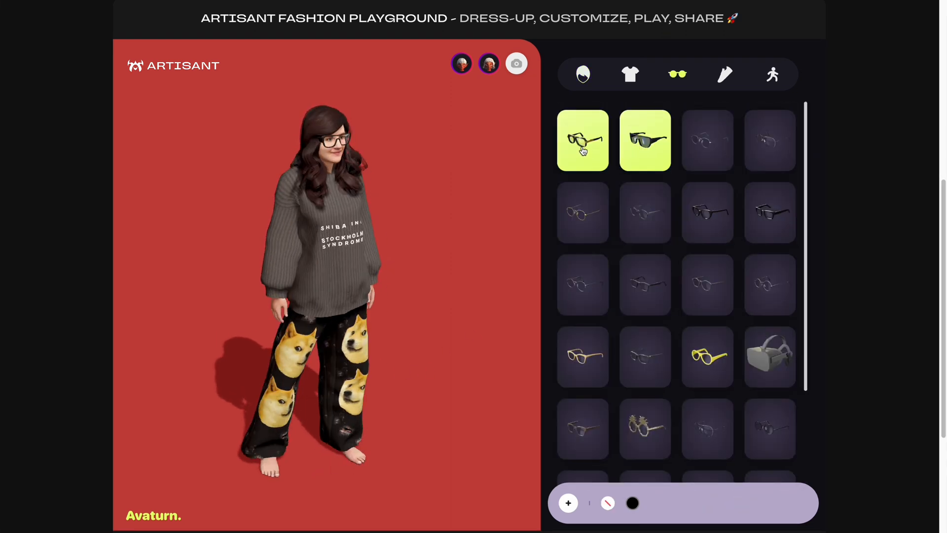
pyautogui.click(772, 74)
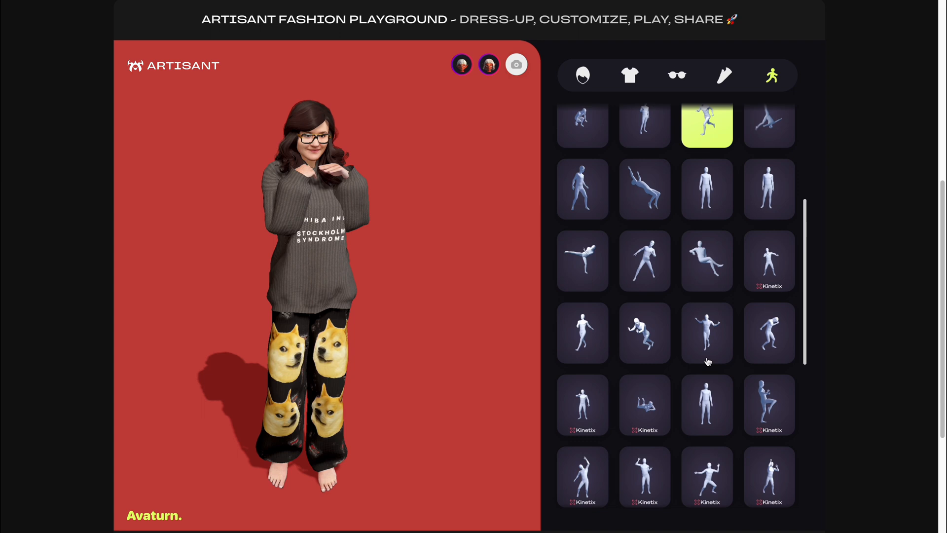
pyautogui.click(629, 75)
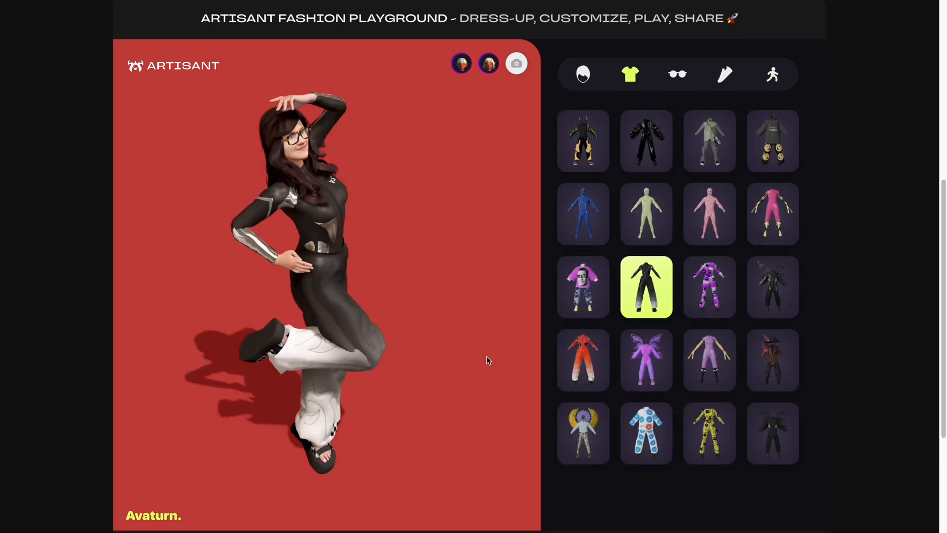